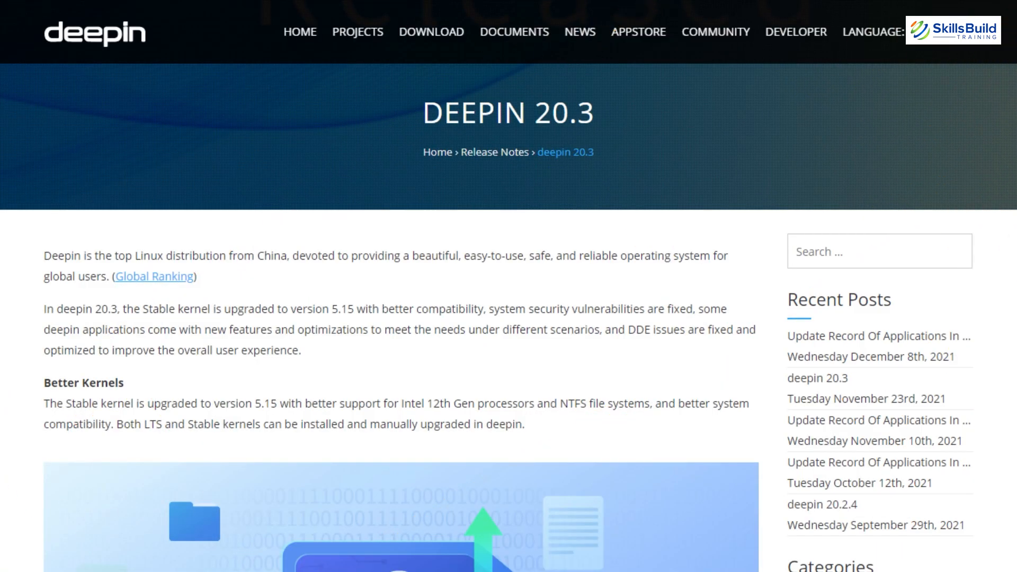
Browse today's calendar forward and back a month, then close the calendar
scroll(down, 3)
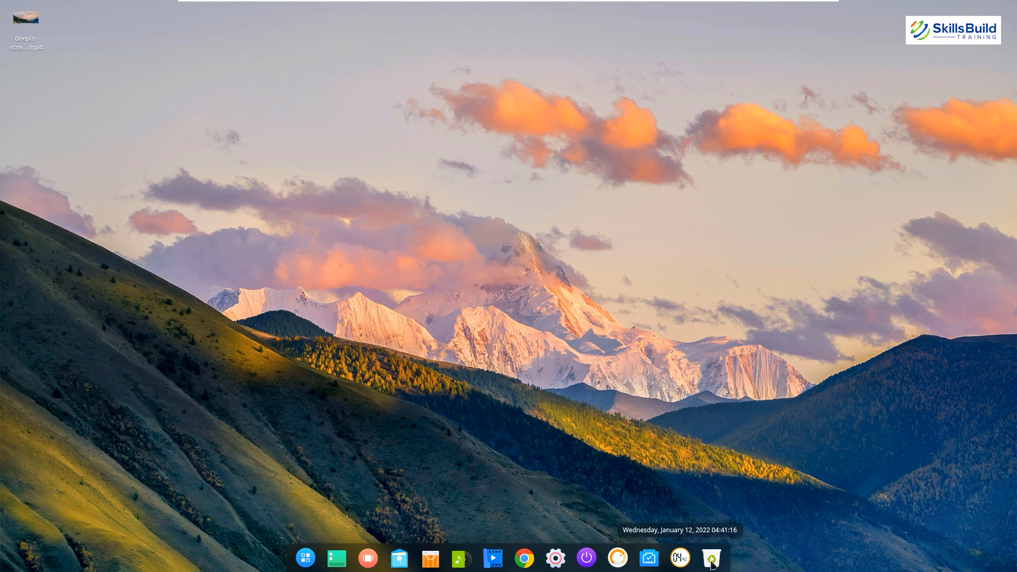
click(686, 557)
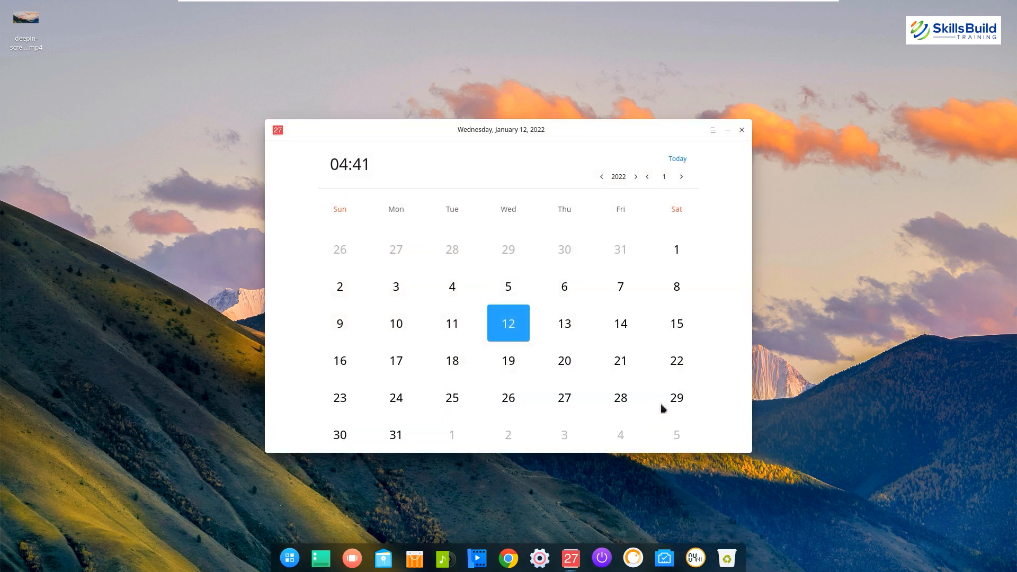
mouse_move(741, 176)
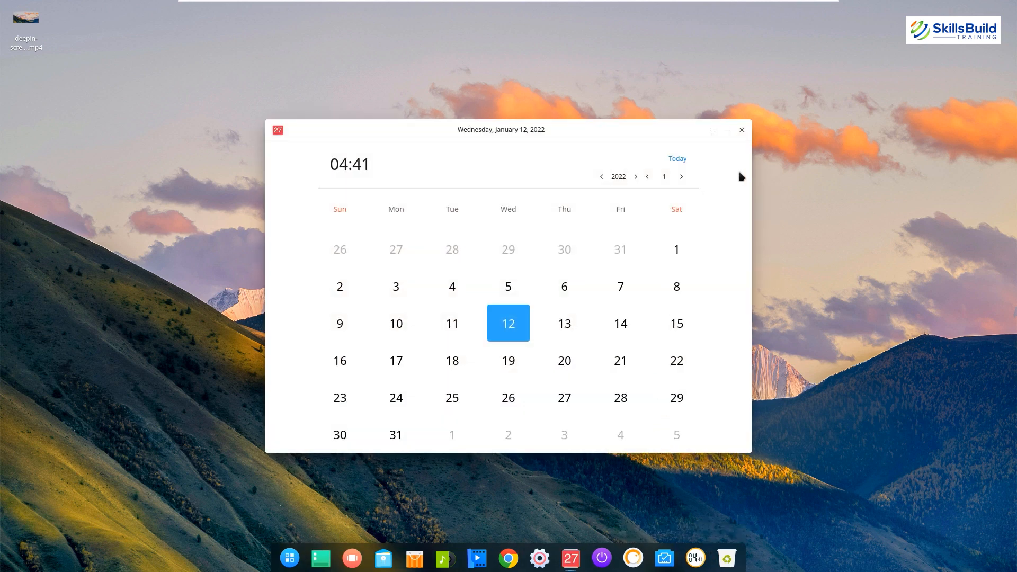
click(681, 177)
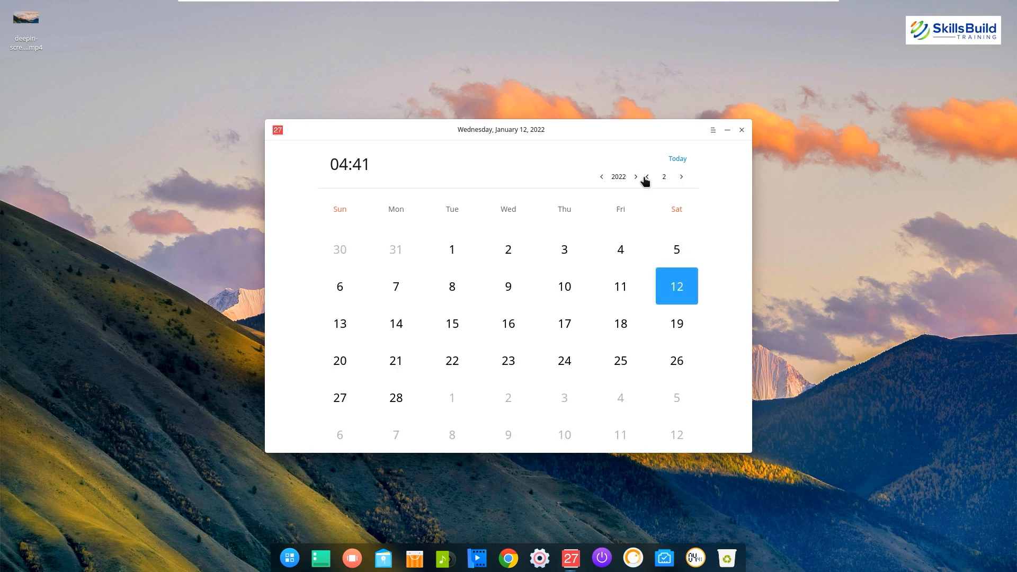
click(648, 176)
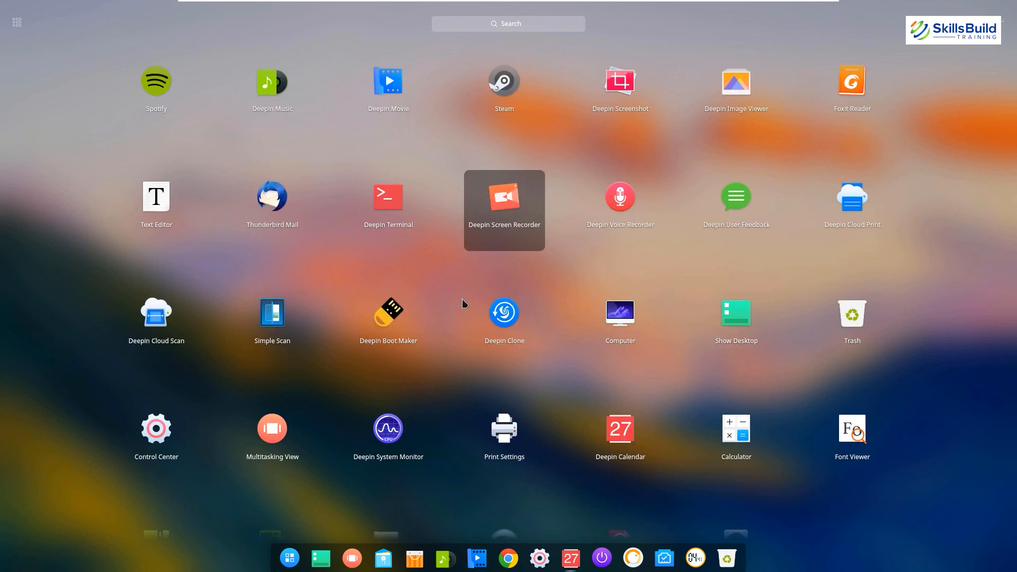
scroll(down, 3)
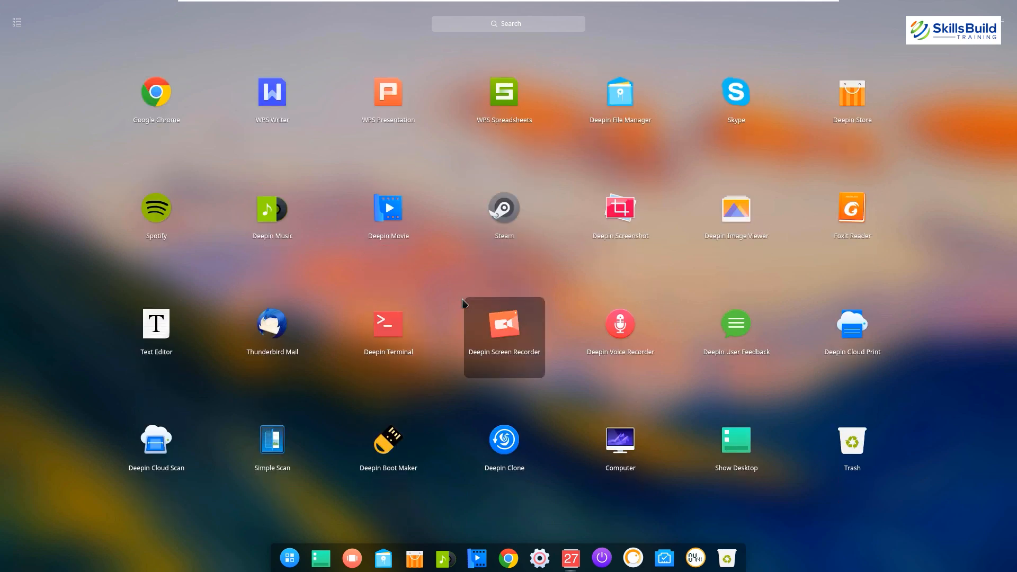
scroll(down, 3)
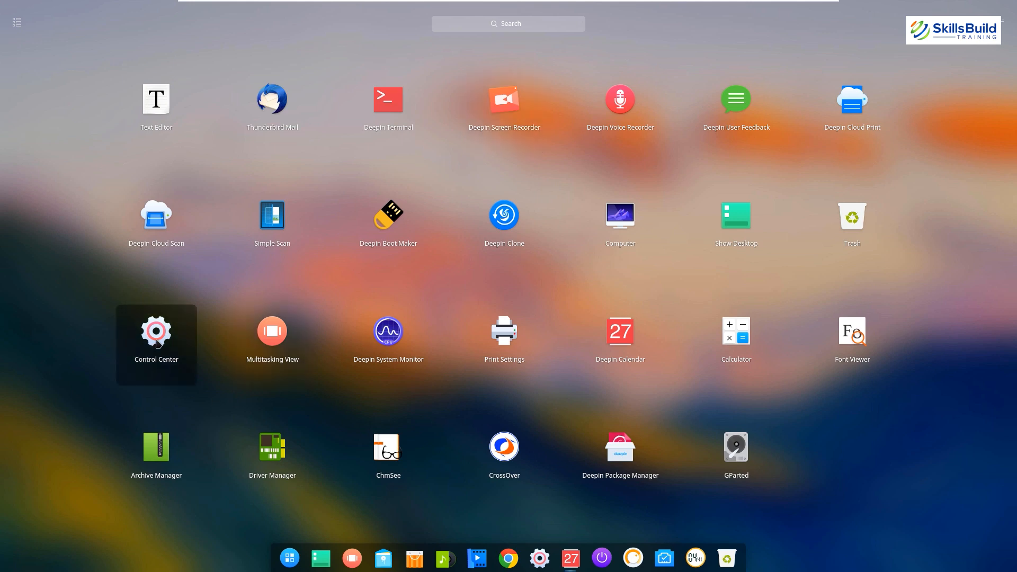
click(621, 331)
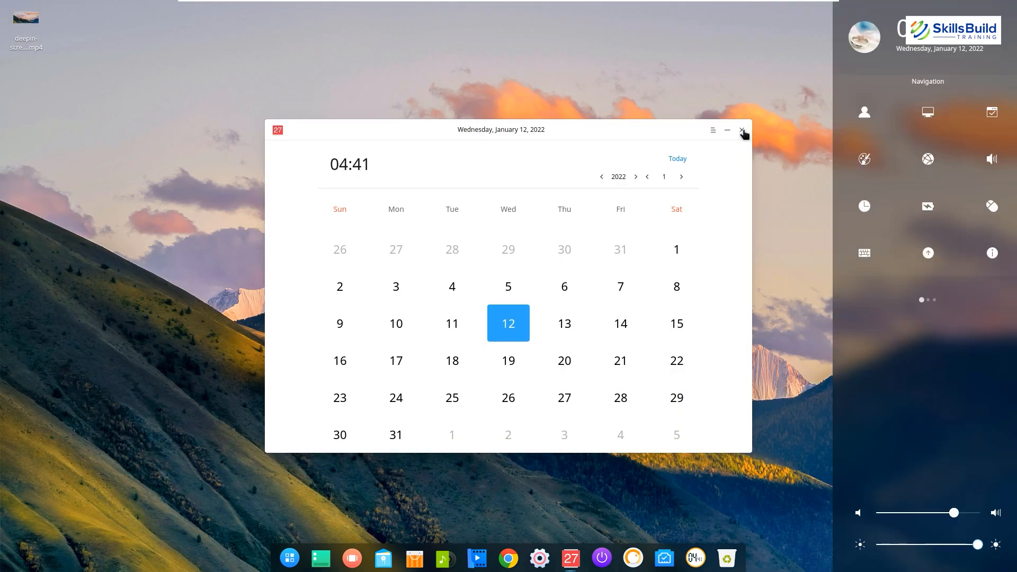
click(742, 131)
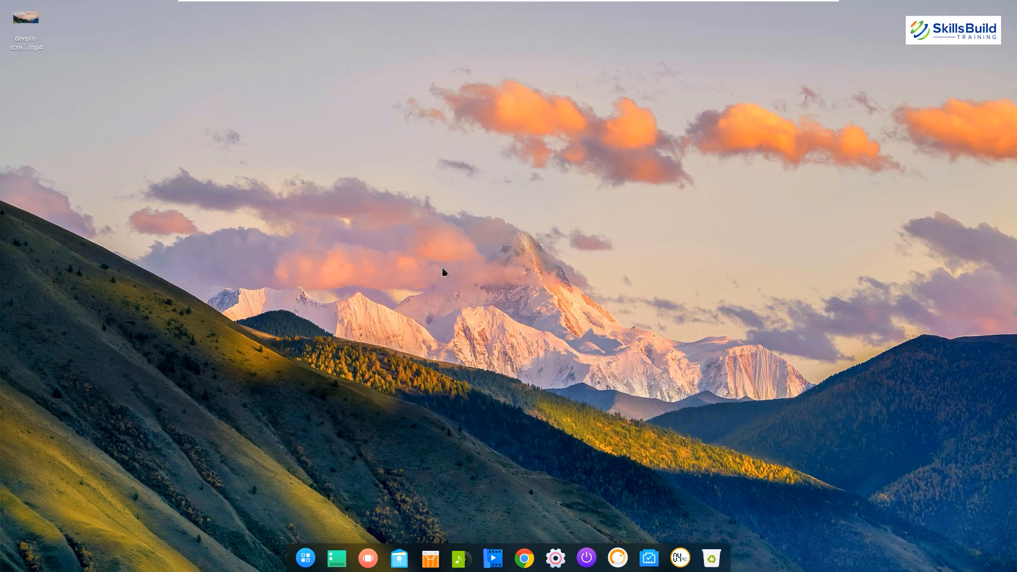
Open the system settings panel from the desktop, scroll through it, and dismiss it
right_click(447, 269)
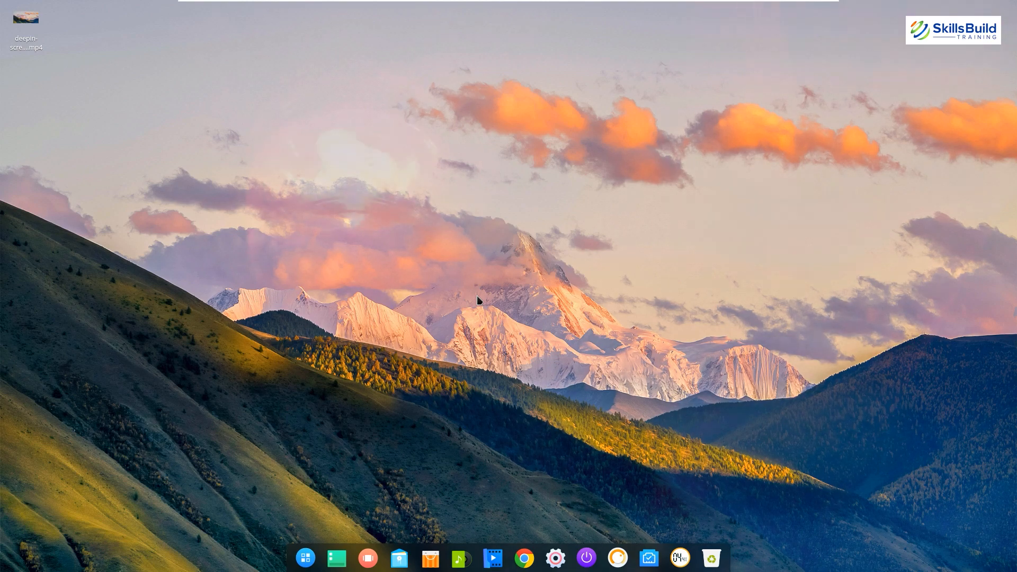
click(556, 571)
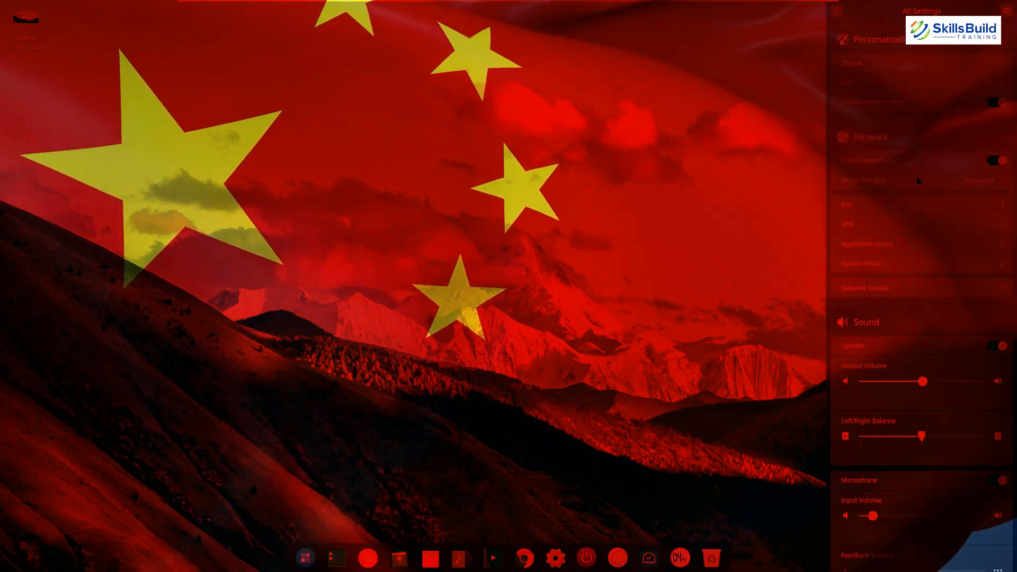
scroll(down, 3)
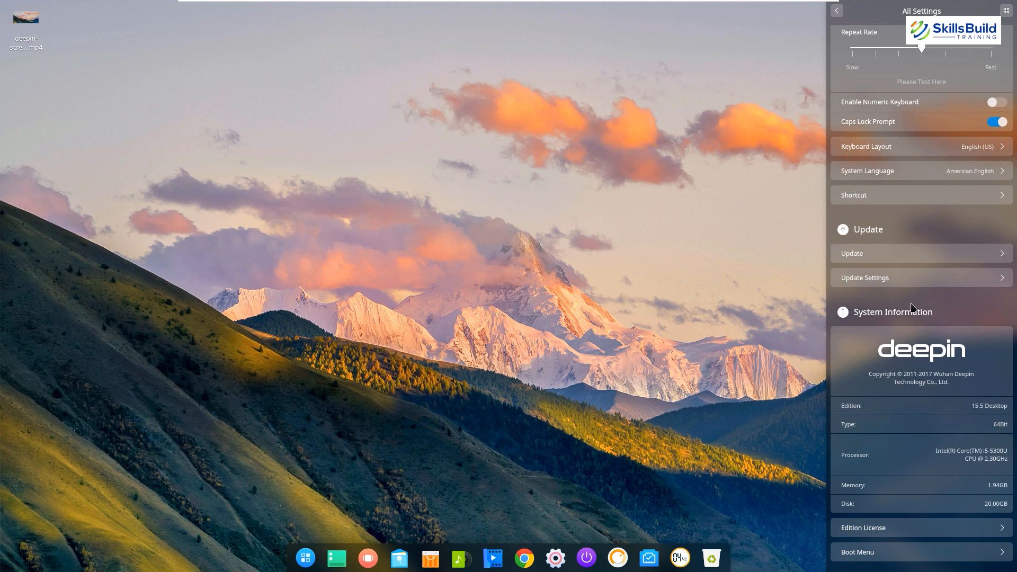
mouse_move(450, 226)
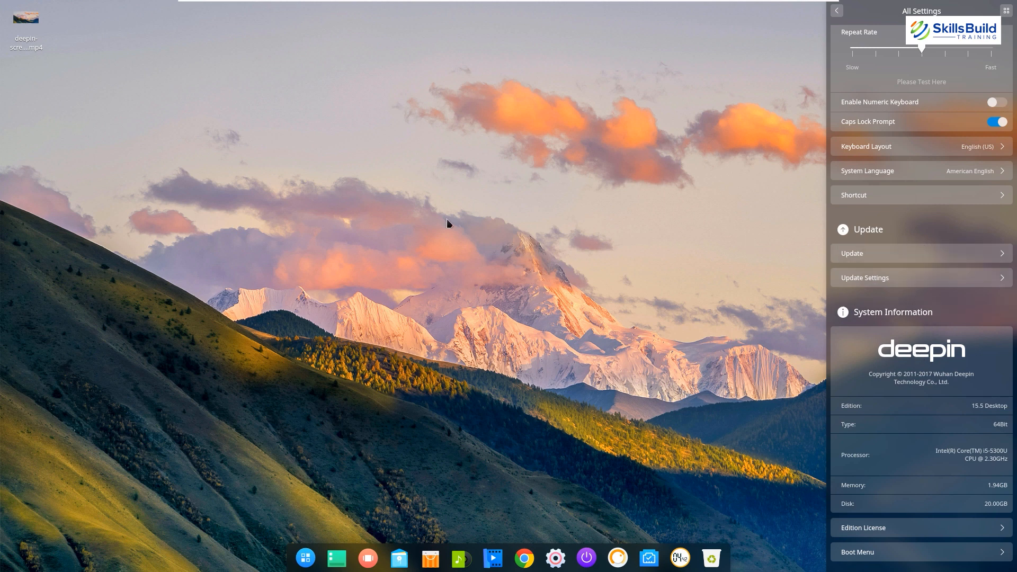
click(836, 11)
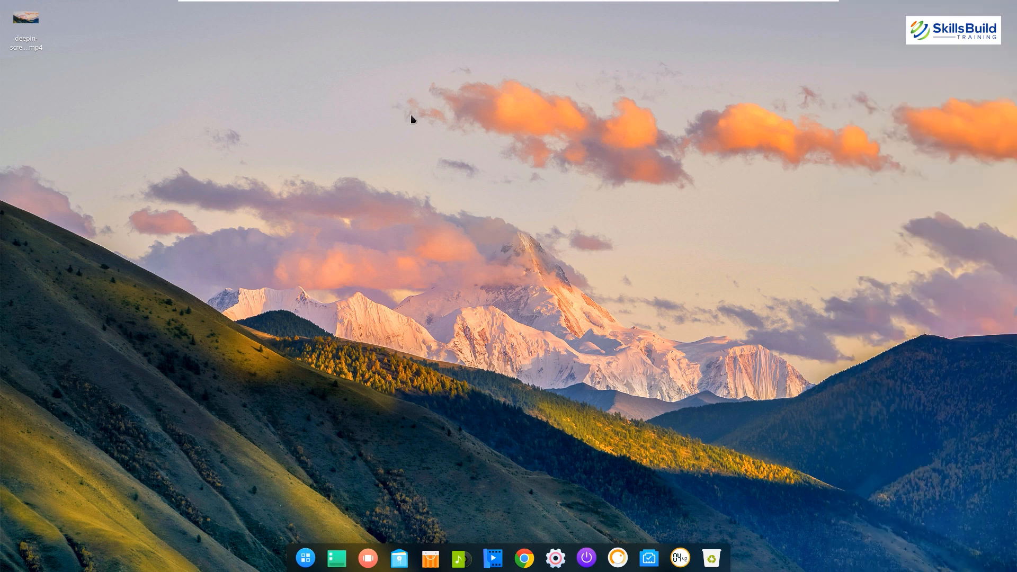
mouse_move(438, 170)
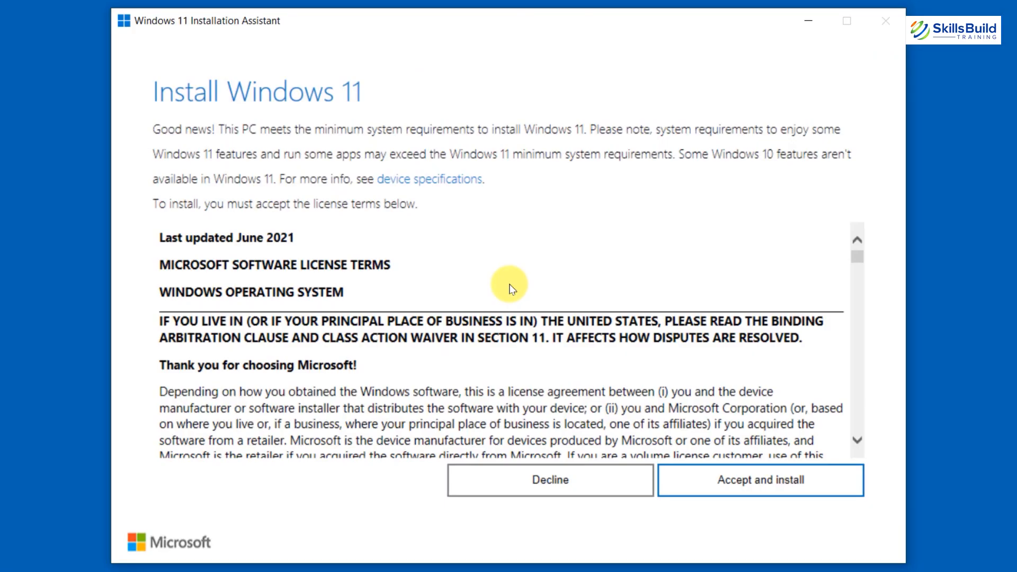
click(762, 482)
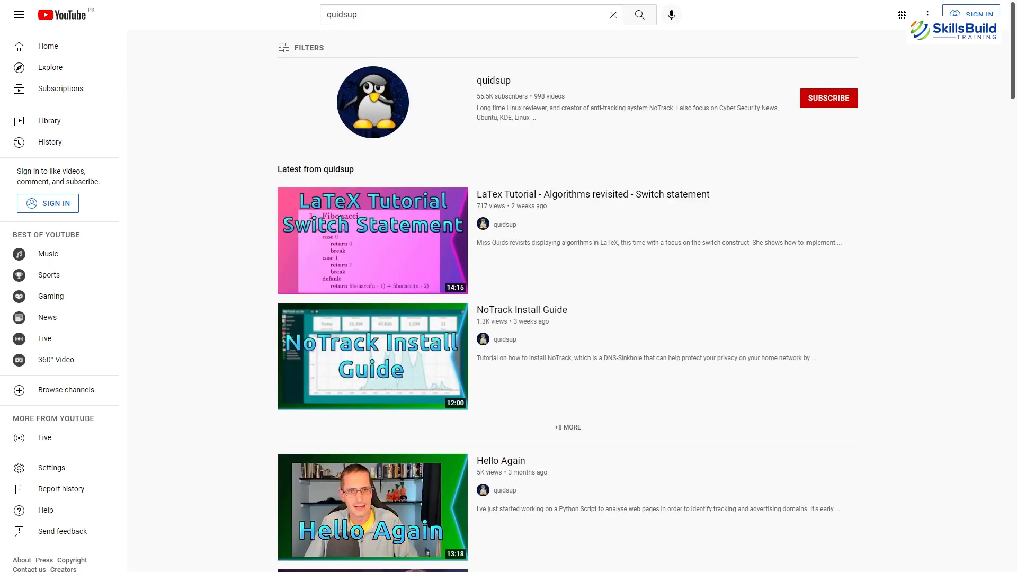
Search quidsup's channel for 'is deepin safe' and scroll to 'Linux Deepin Is Spyware' description
click(494, 81)
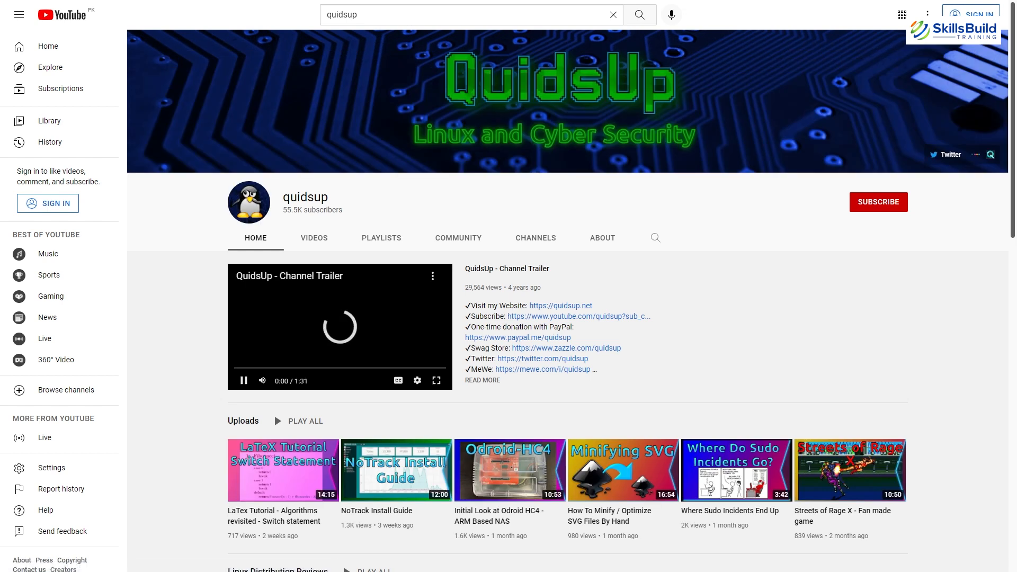
text(is c)
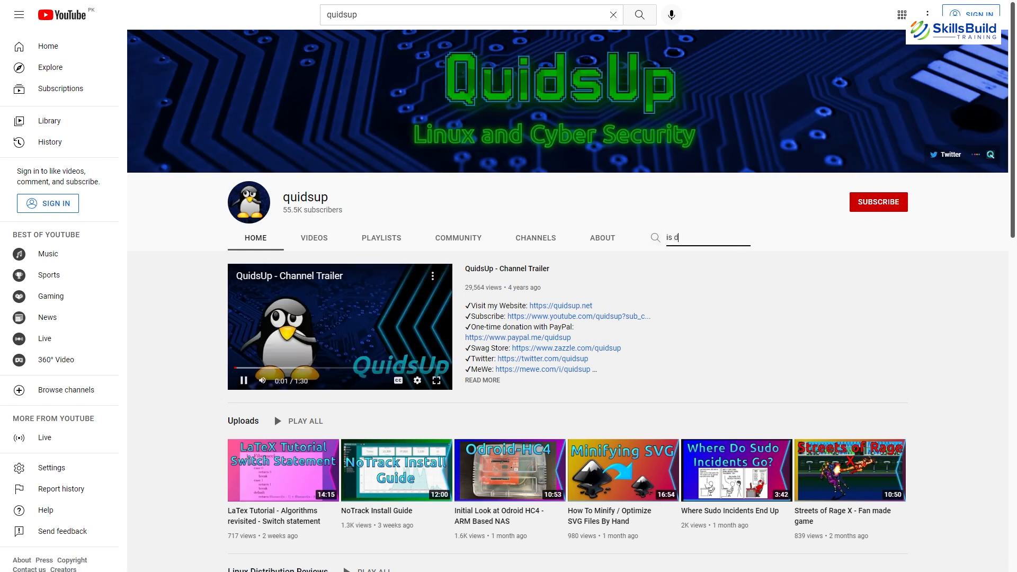
text(eepin safe)
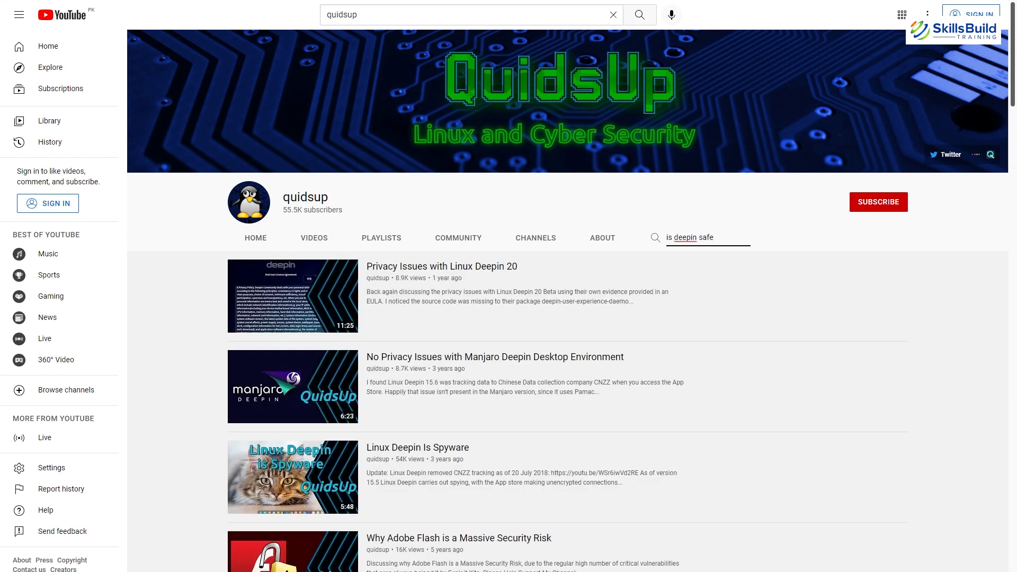
scroll(down, 3)
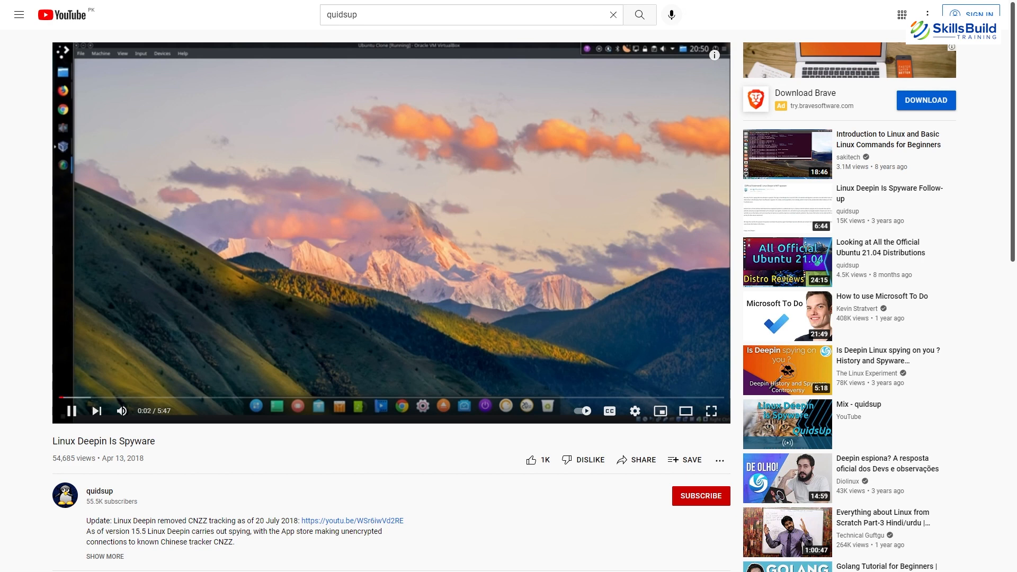
scroll(down, 3)
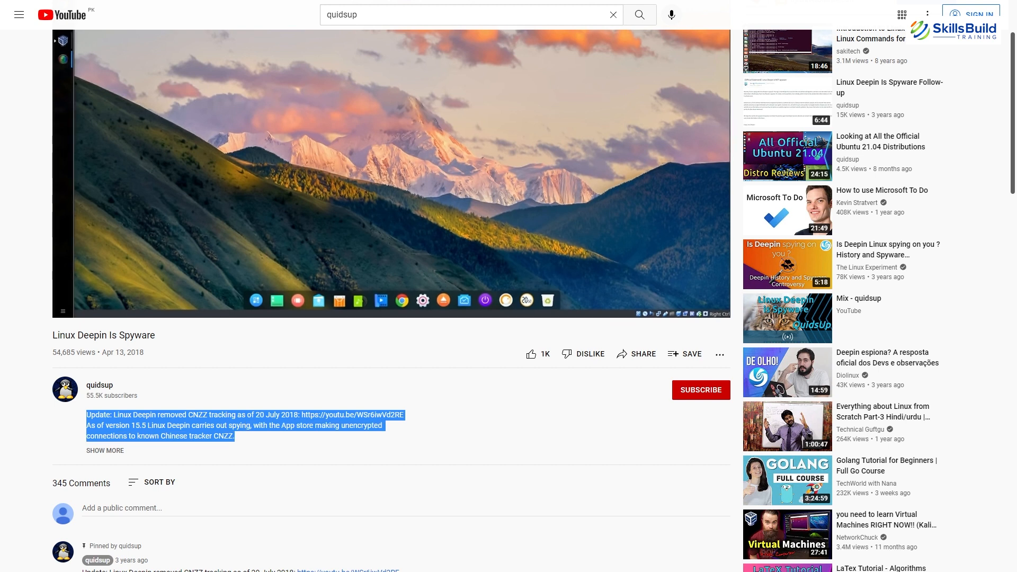
mouse_move(221, 133)
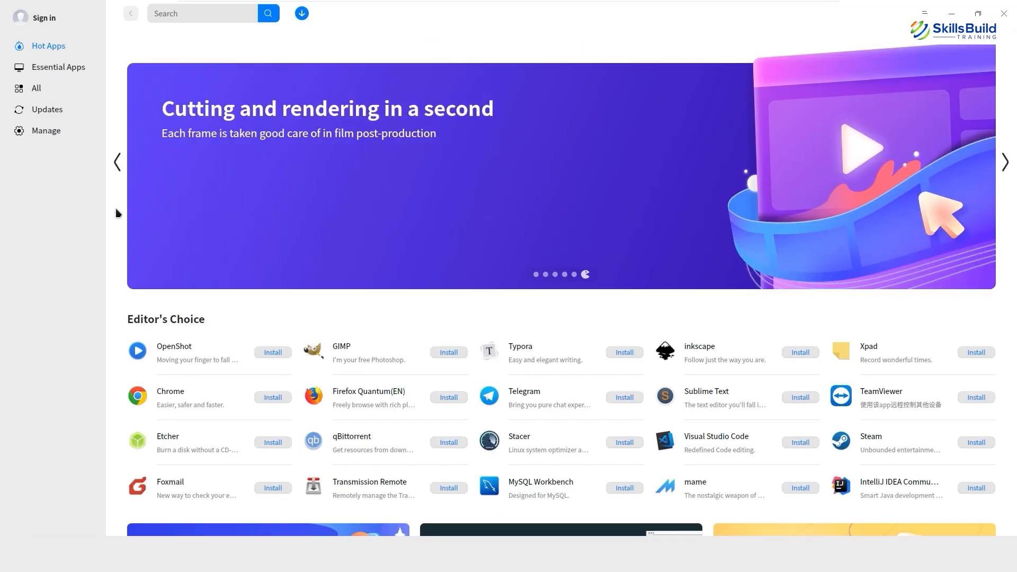
Scroll the Hot Apps page past Mind Tools to Music & Movies: SMplayer, Kodi, vlc
scroll(down, 3)
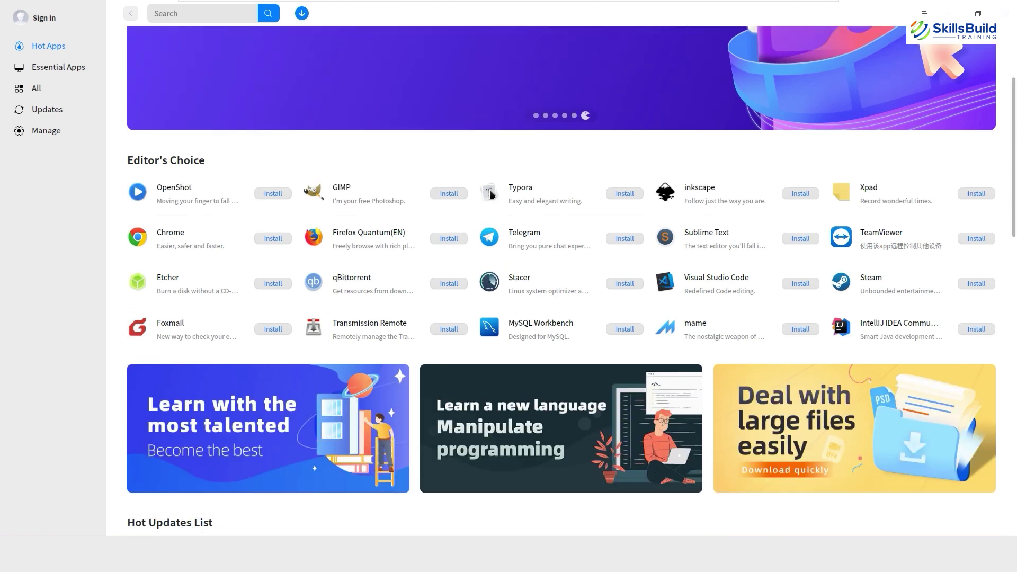
scroll(down, 3)
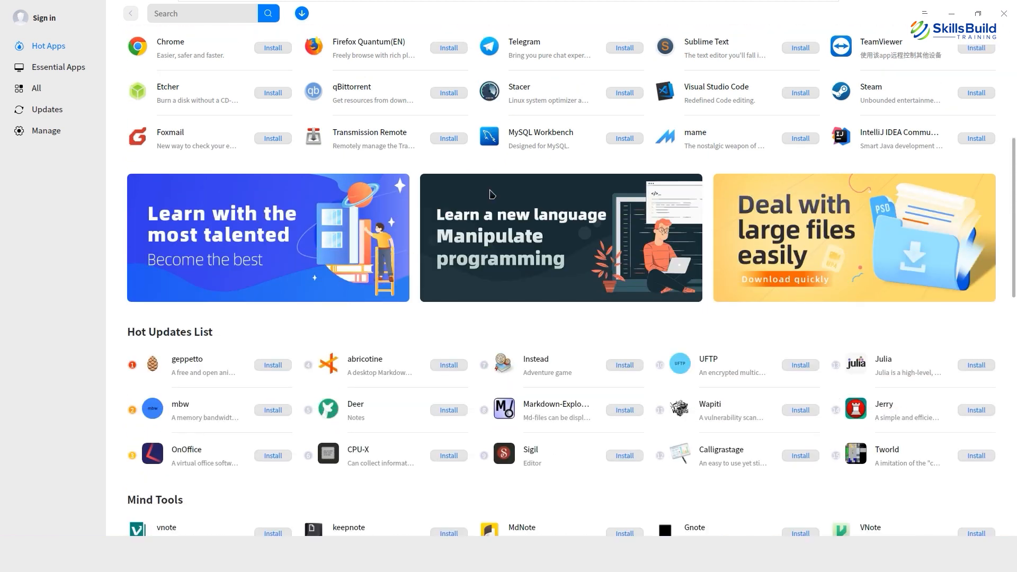
scroll(down, 3)
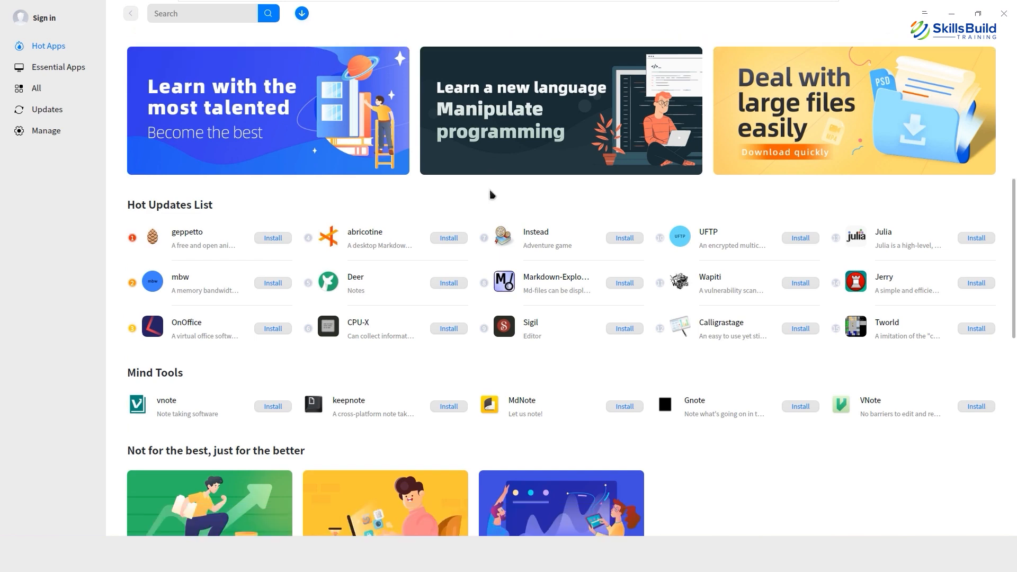
scroll(down, 3)
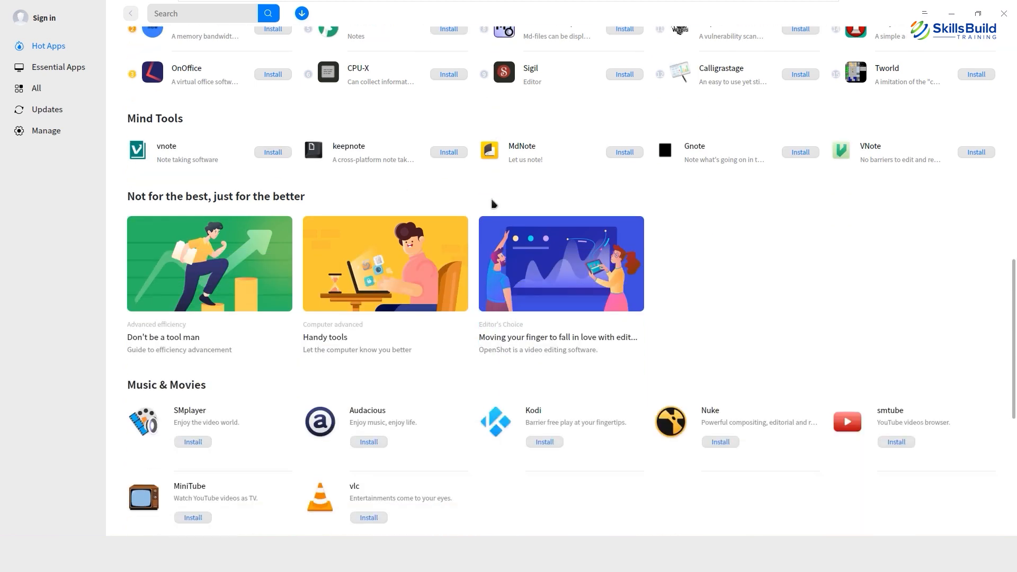
scroll(down, 3)
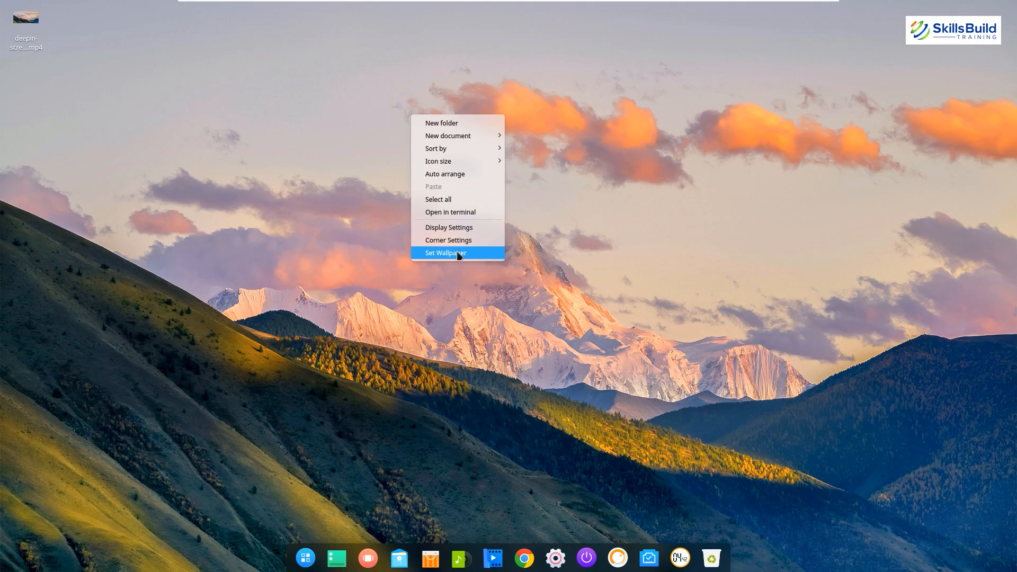
Set the aerial coastline road image as the desktop wallpaper, then open the launcher
click(458, 252)
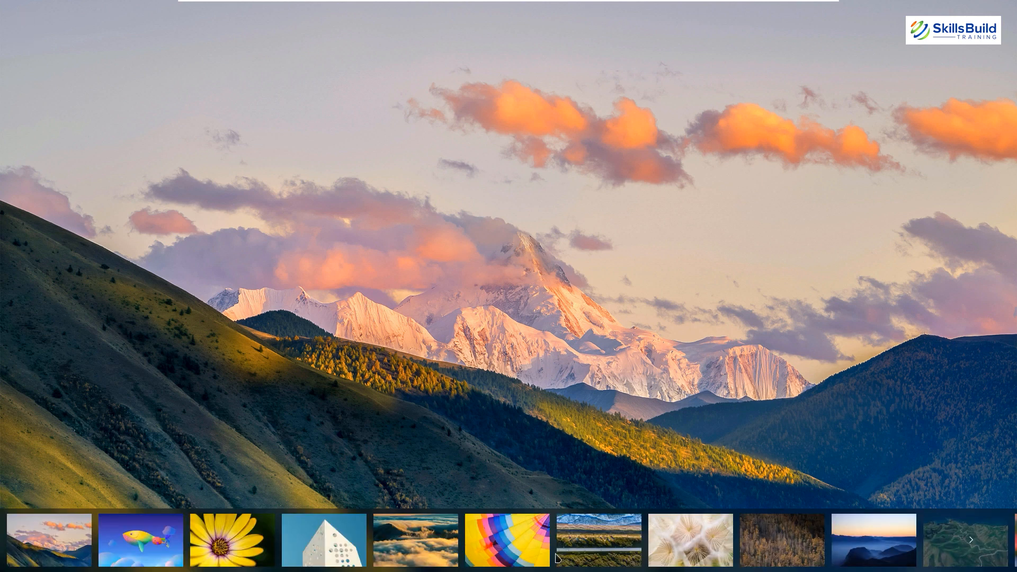
mouse_move(50, 546)
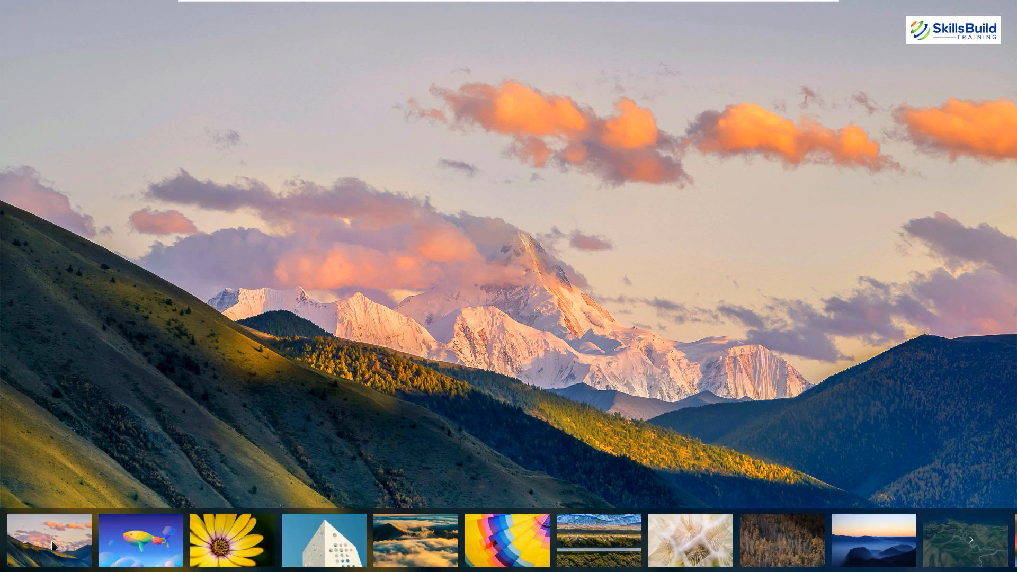
click(415, 540)
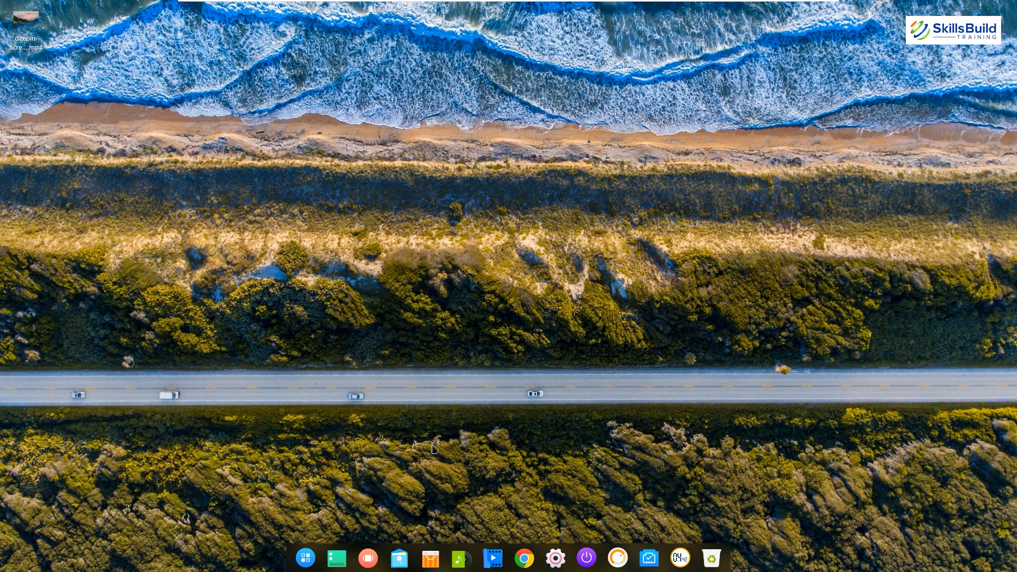
right_click(433, 449)
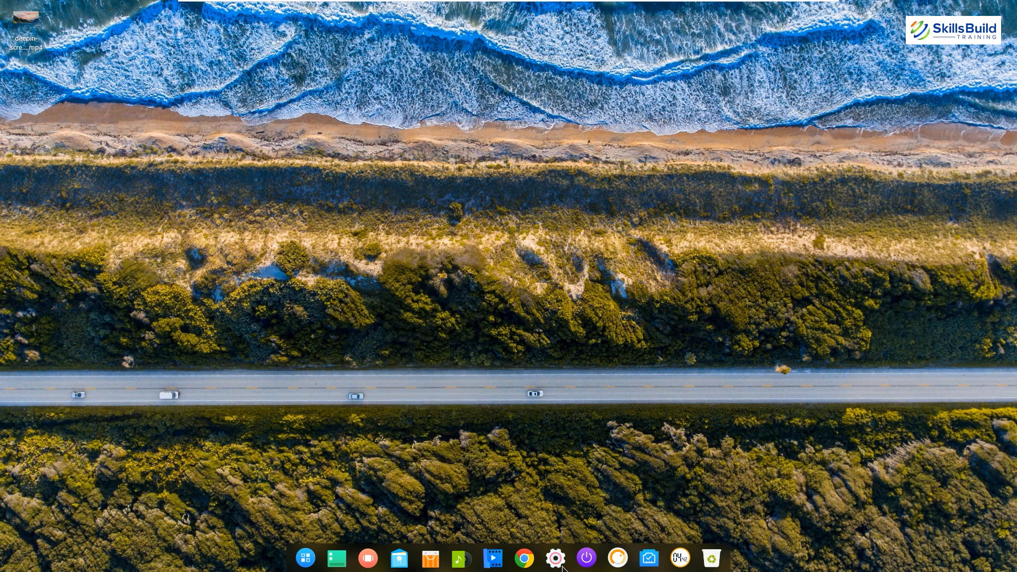
mouse_move(555, 556)
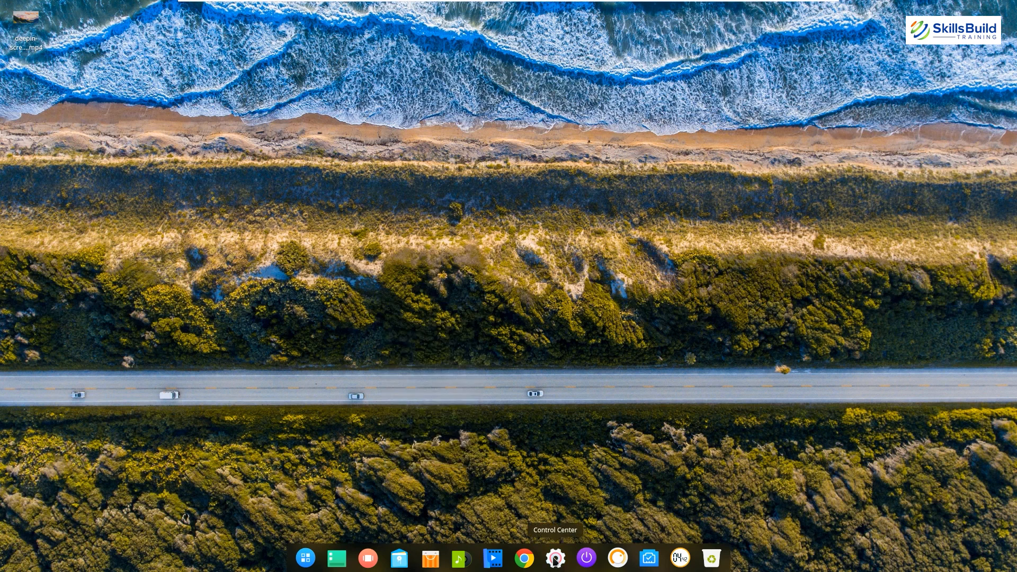
mouse_move(577, 555)
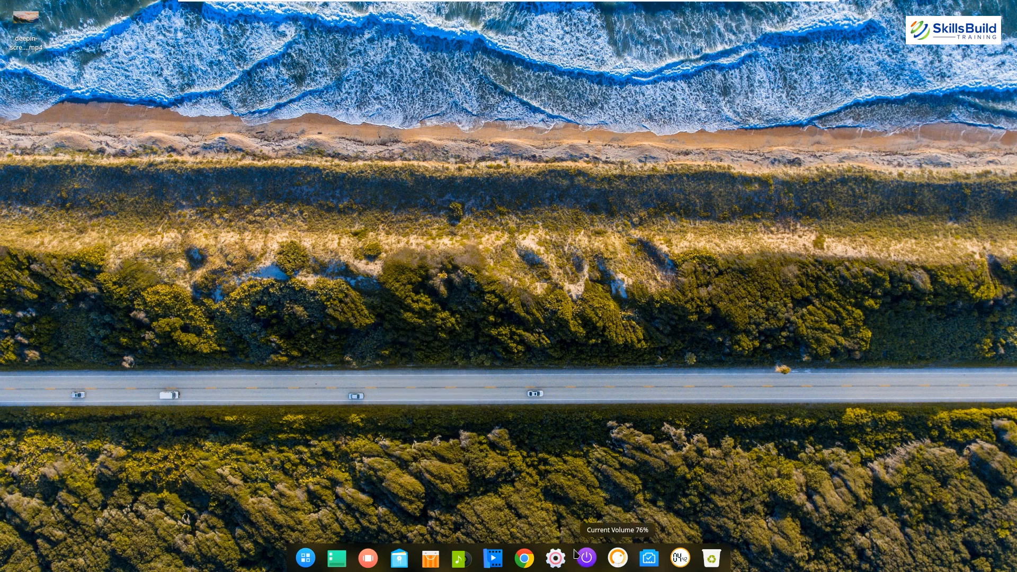
click(306, 571)
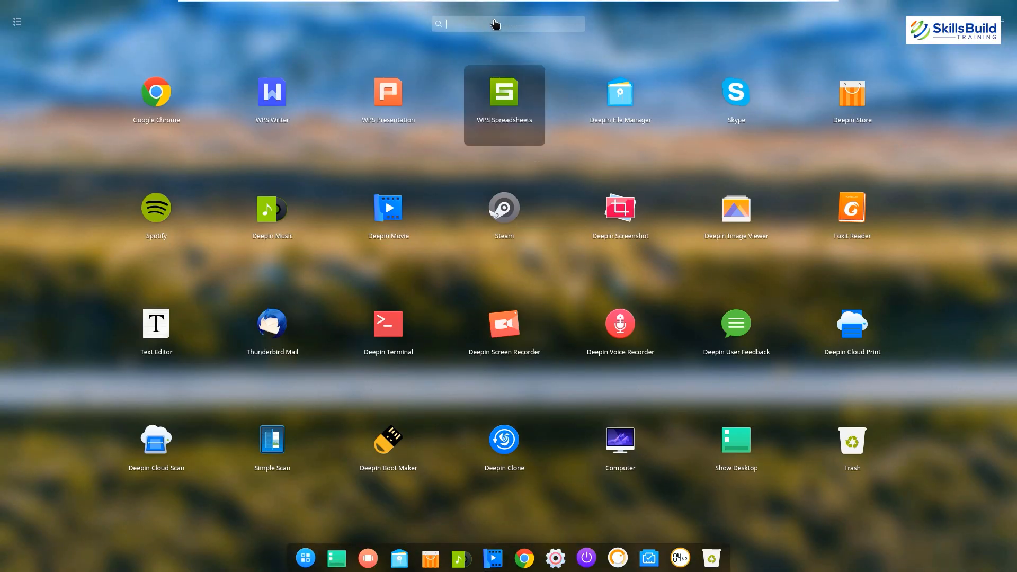
Launch Deepin Terminal, run top, find htop missing, and start installing it with sudo
text(ter)
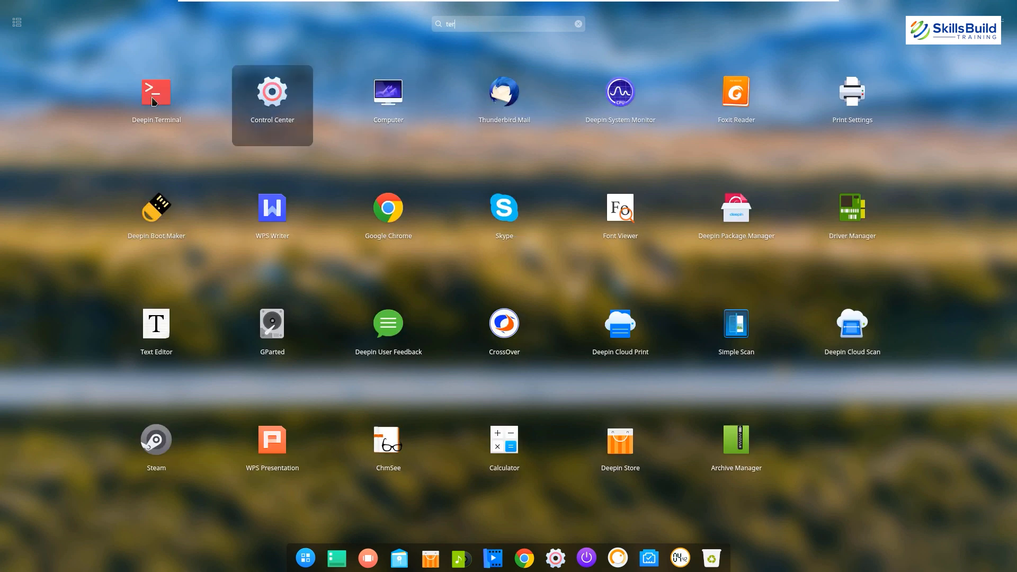
click(155, 91)
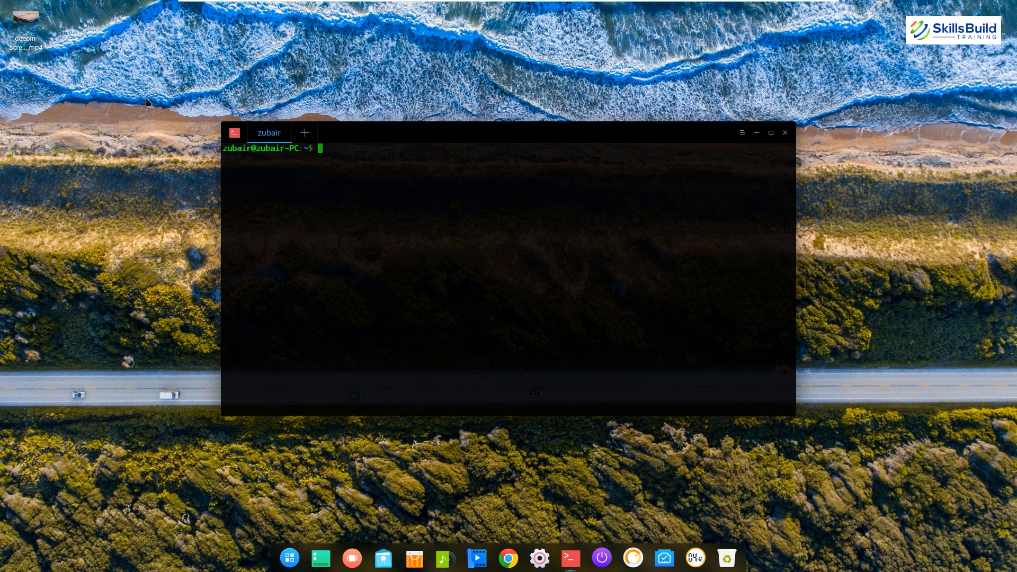
text(top)
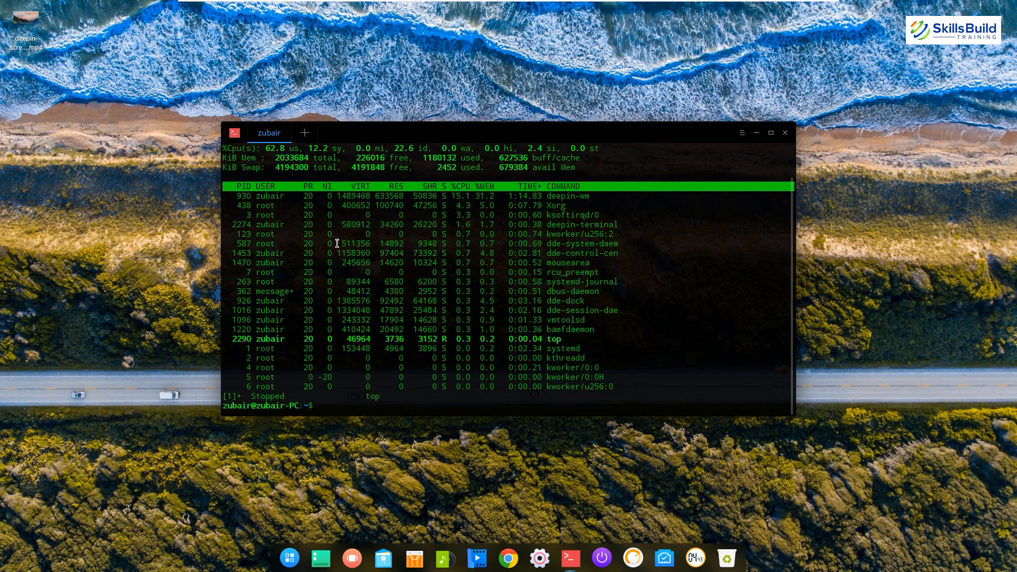
text(htop)
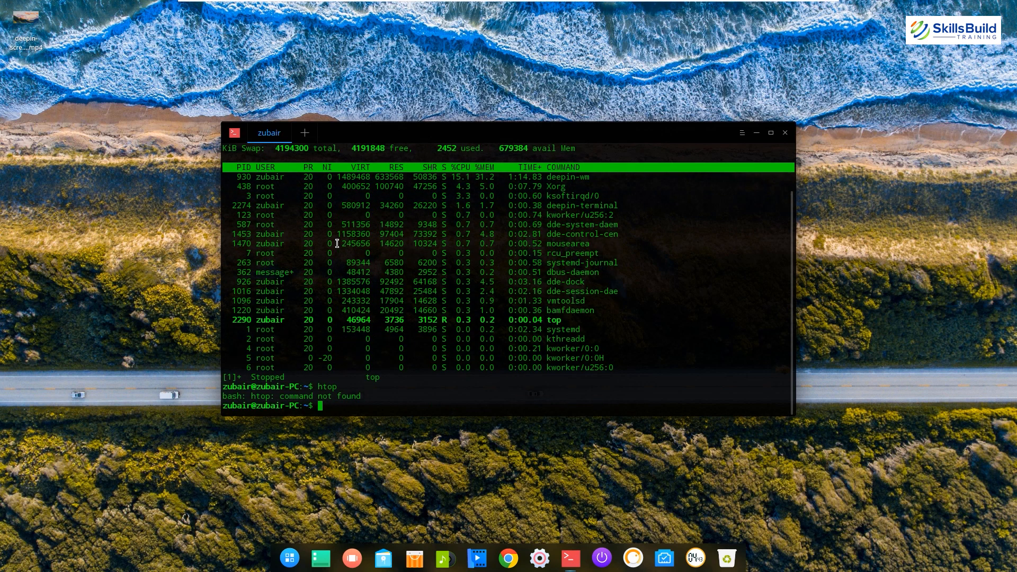
text(sudo apt install htop)
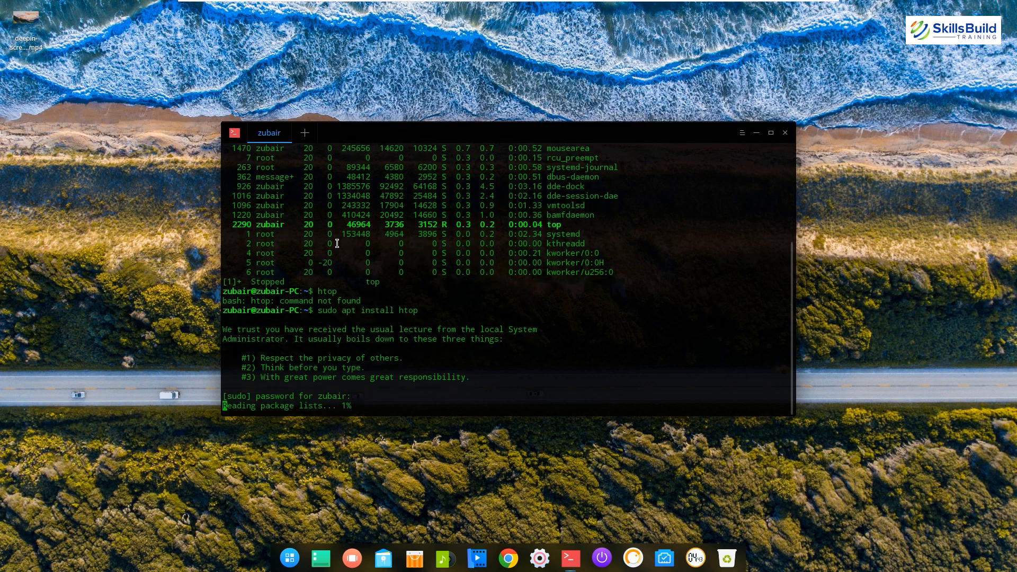
mouse_move(409, 362)
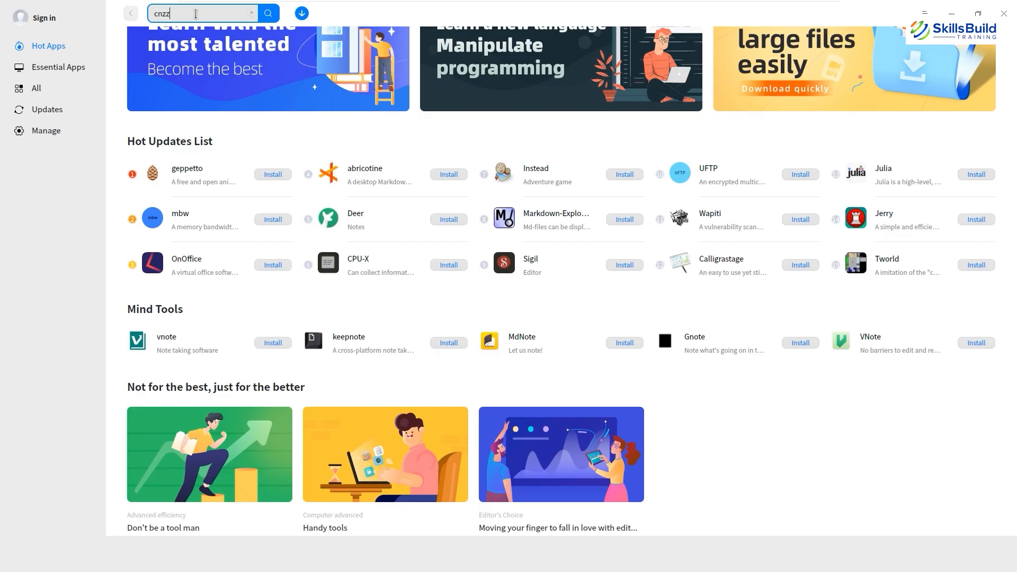
Run the store search for 'cnzz', which returns no matching app
click(269, 13)
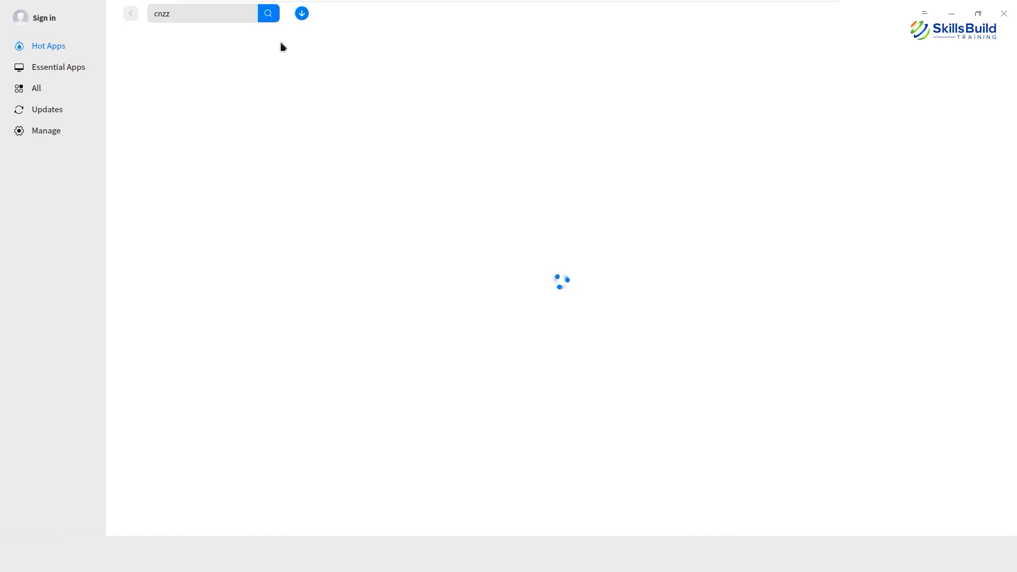
click(268, 13)
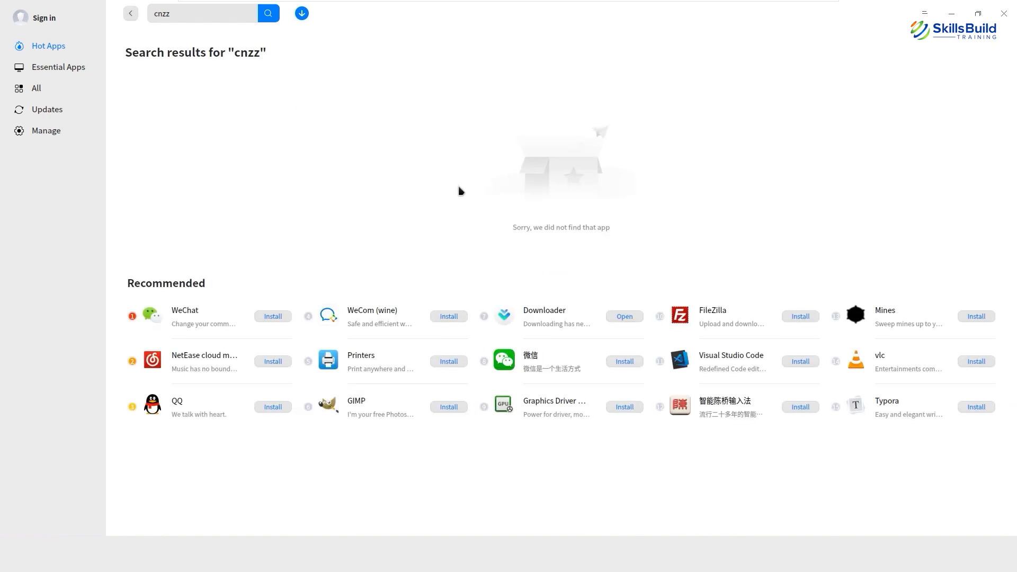
mouse_move(349, 164)
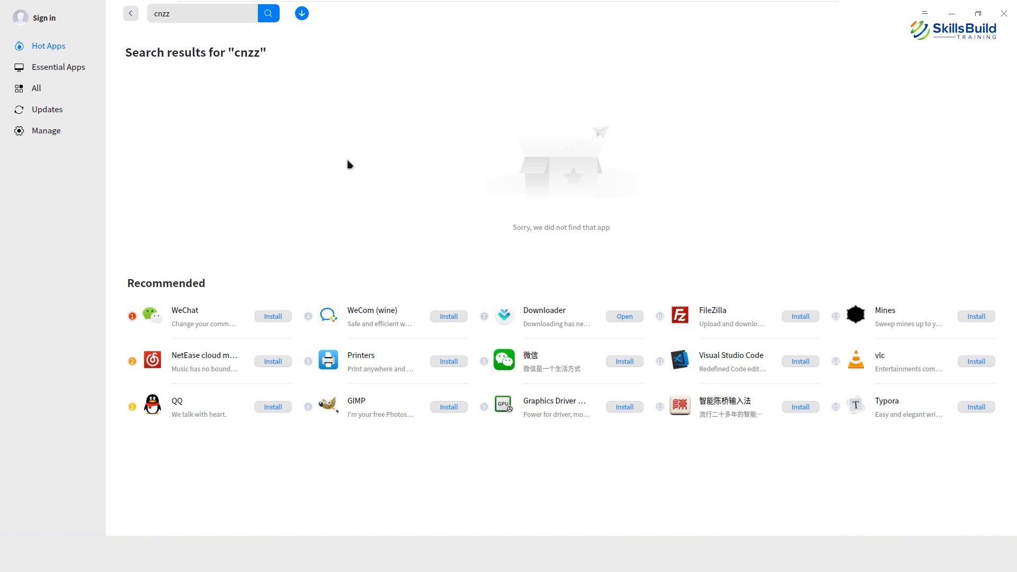
mouse_move(346, 162)
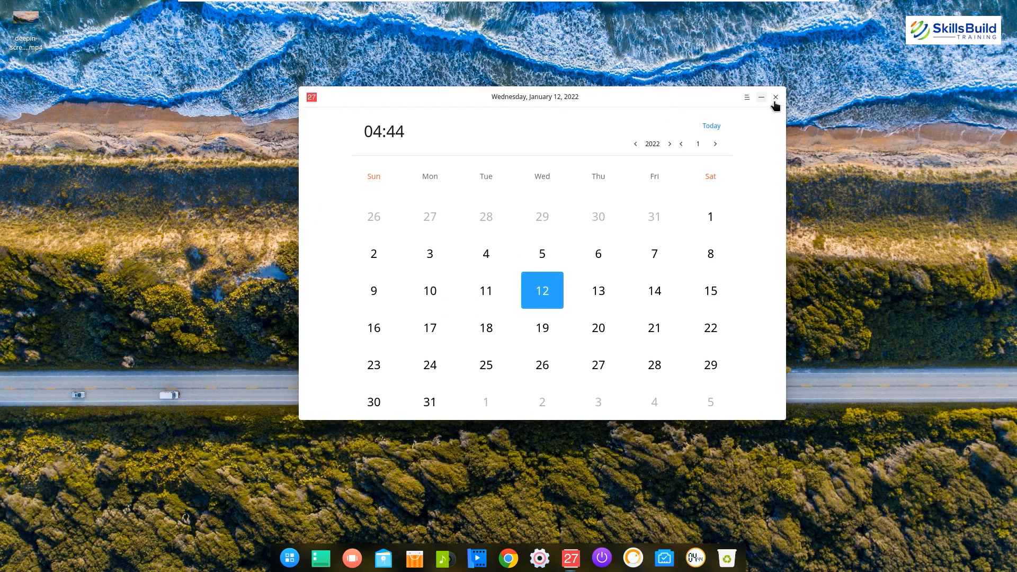
Close the calendar and browse the file manager from Videos to the empty Computers in LAN
click(776, 97)
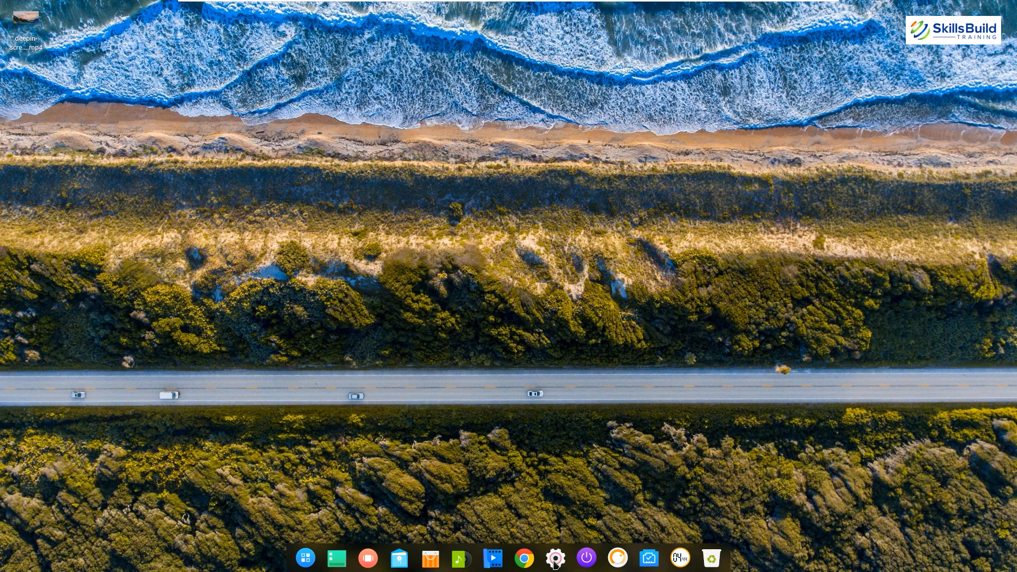
mouse_move(624, 373)
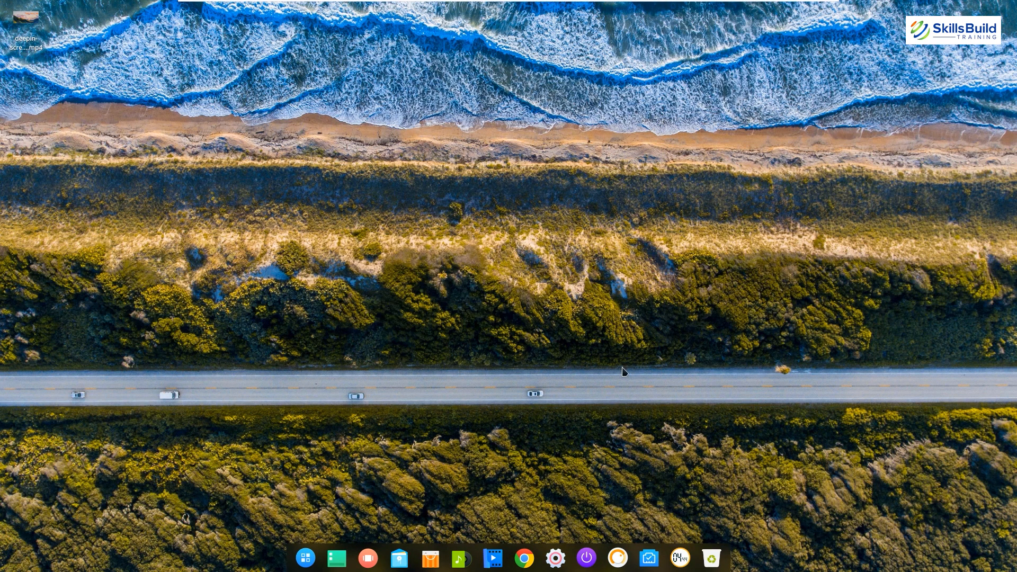
click(307, 571)
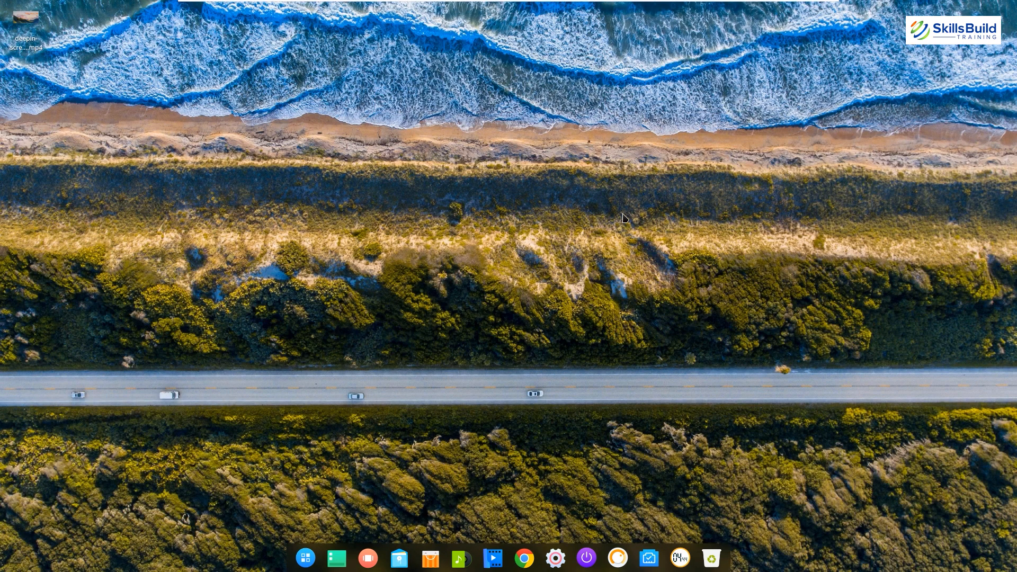
mouse_move(620, 261)
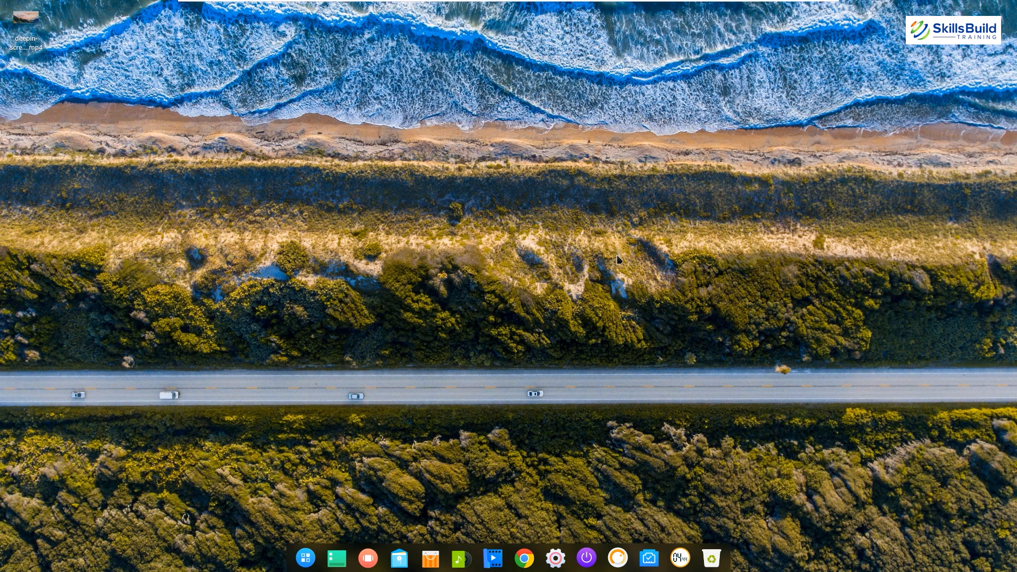
click(398, 559)
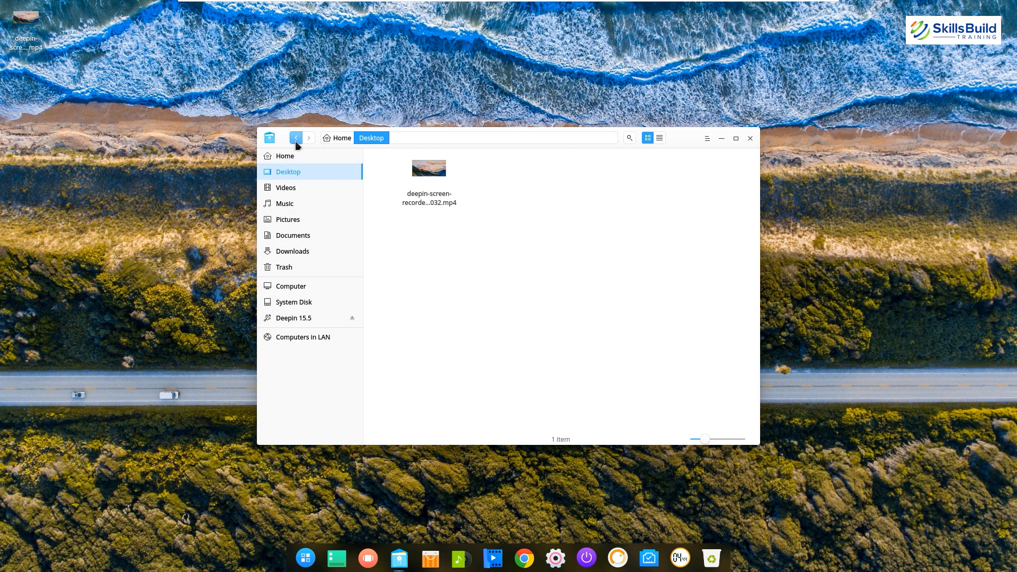
click(286, 187)
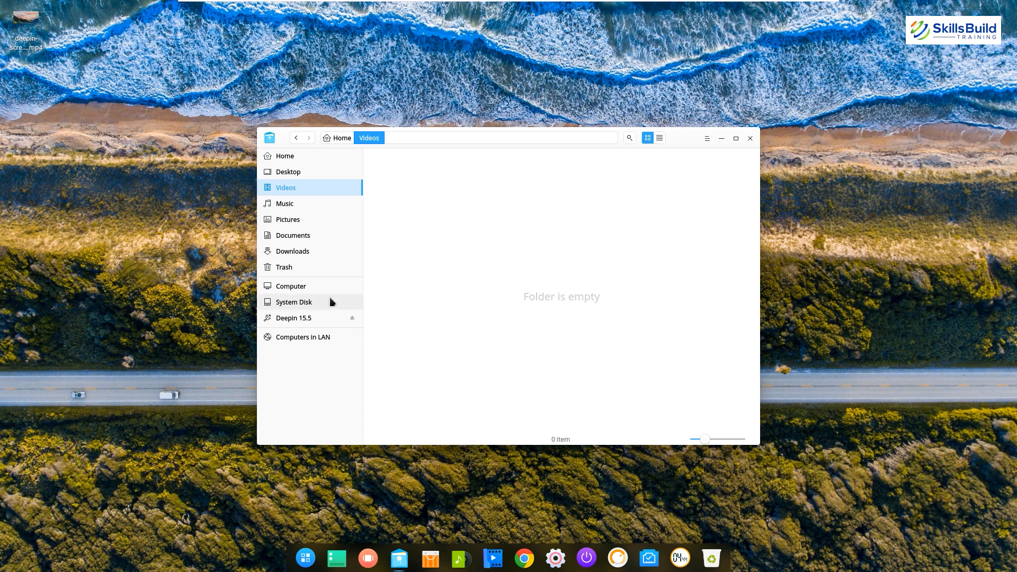
click(302, 337)
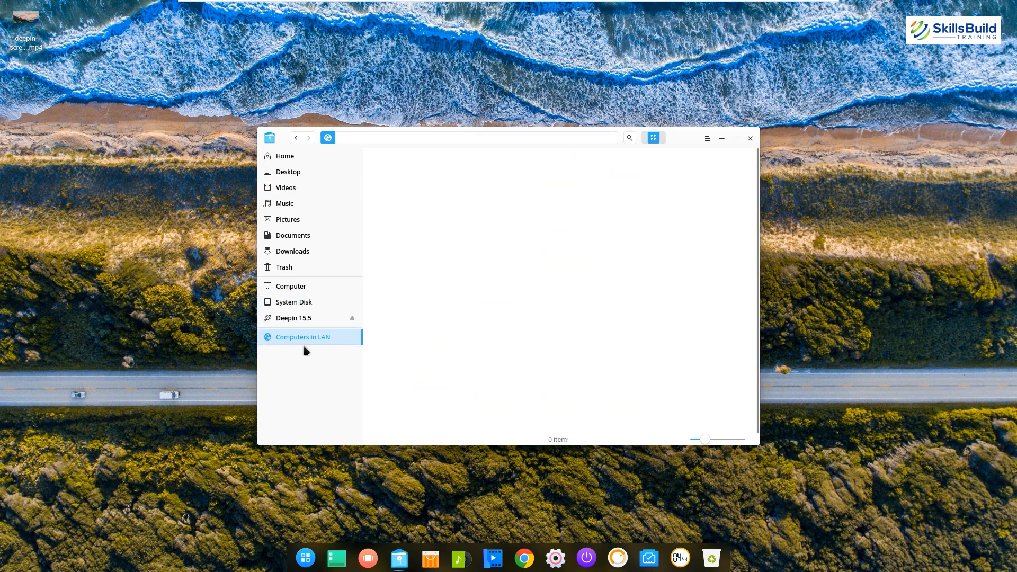